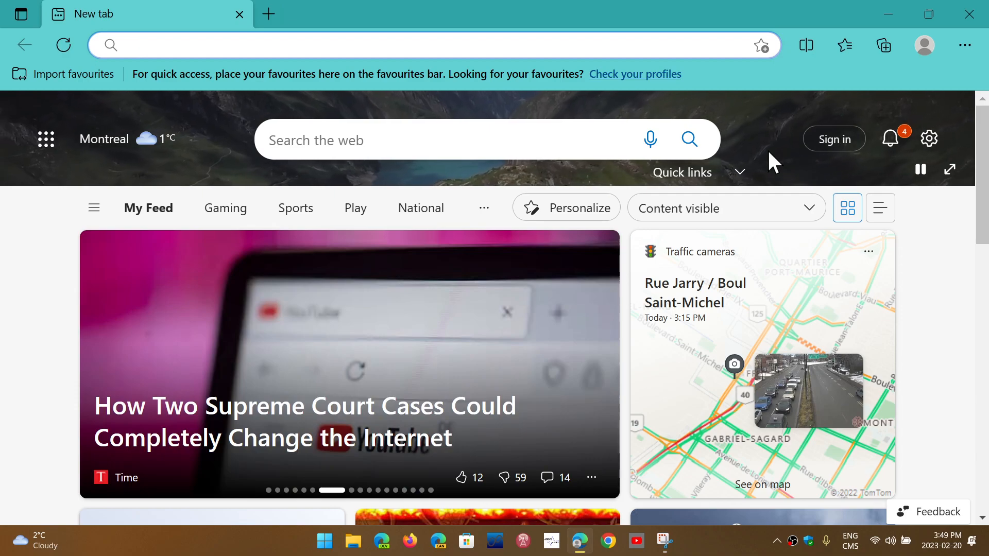
- Open Edge Settings from the Settings and more menu on the new tab page
{"action": "left_click", "coordinate": [965, 44]}
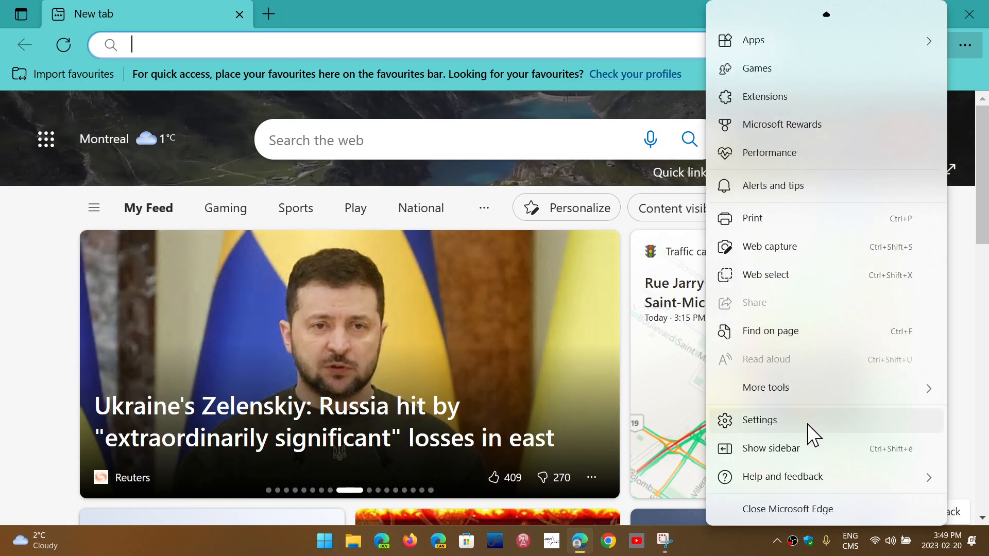
{"action": "left_click", "coordinate": [759, 420]}
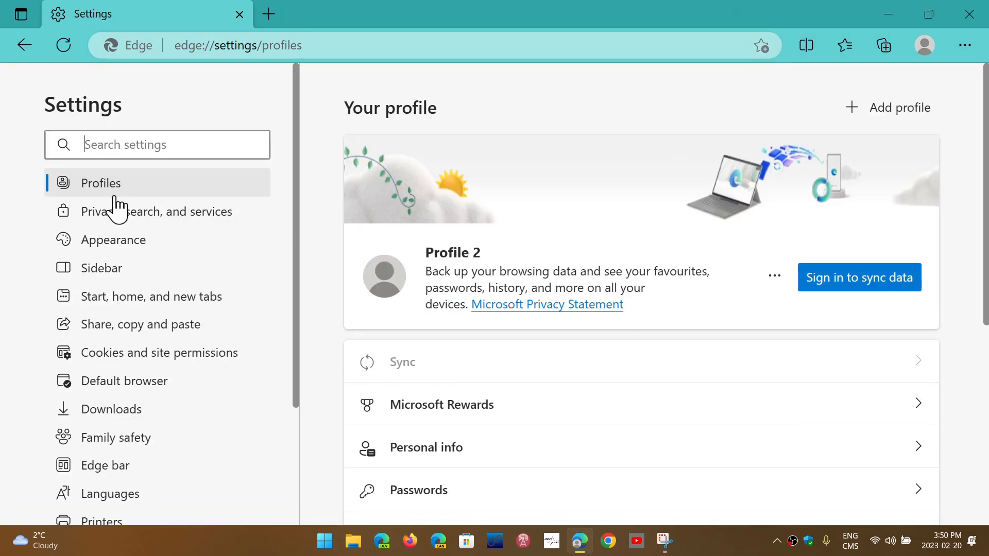
- Show the Privacy, search, and services settings and scroll down to the Services section
{"action": "left_click", "coordinate": [168, 211]}
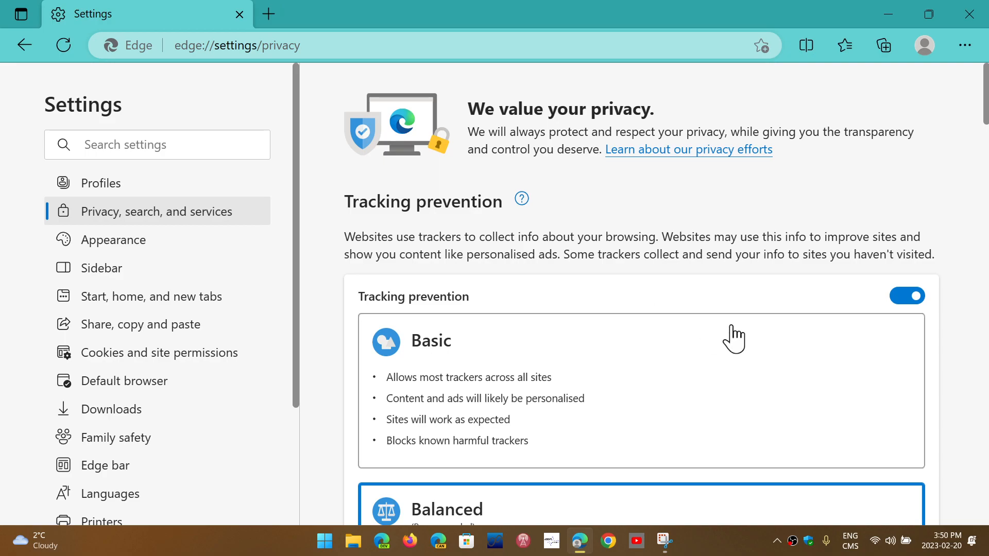
{"action": "scroll", "scroll_direction": "down", "scroll_amount": 3}
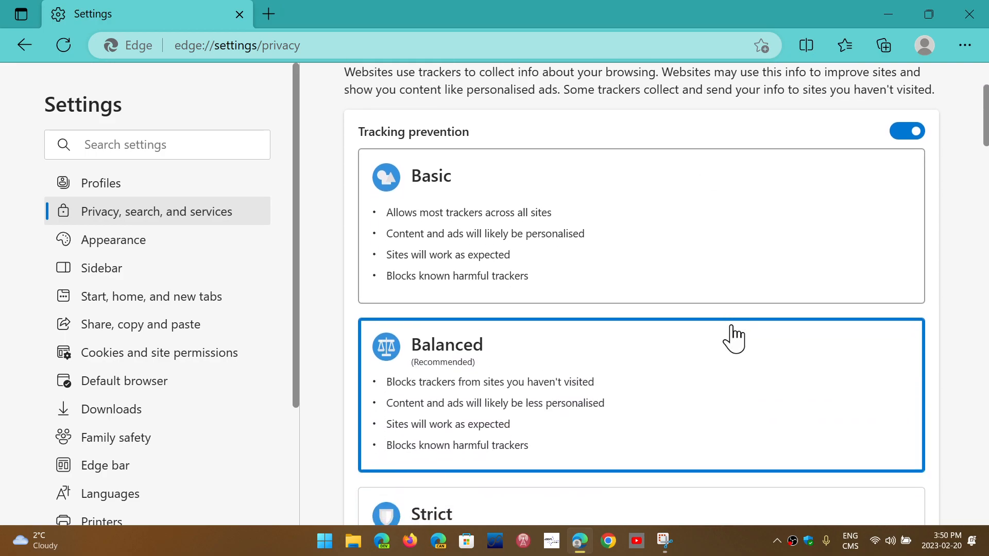
{"action": "scroll", "scroll_direction": "down", "scroll_amount": 3}
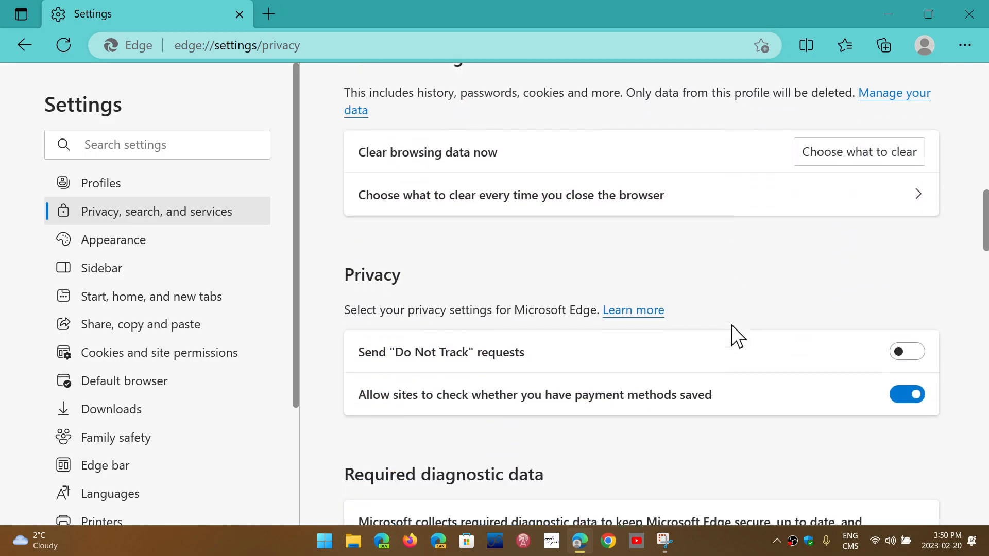
{"action": "scroll", "scroll_direction": "down", "scroll_amount": 3}
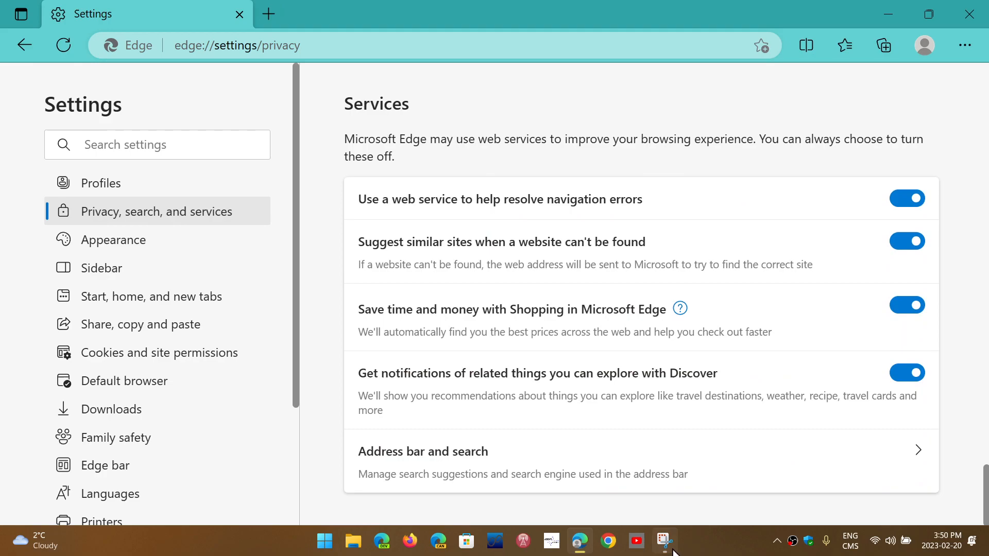
- Bring Snipping Tool forward to show the Secure Network modes: Select Sites, Optimized, All Sites
{"action": "left_click", "coordinate": [662, 540]}
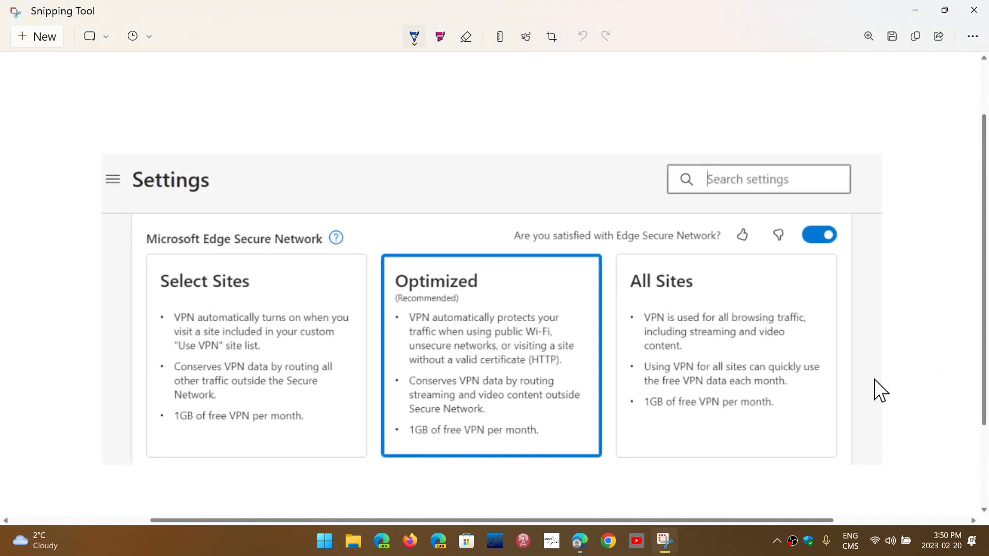
{"action": "mouse_move", "coordinate": [941, 405]}
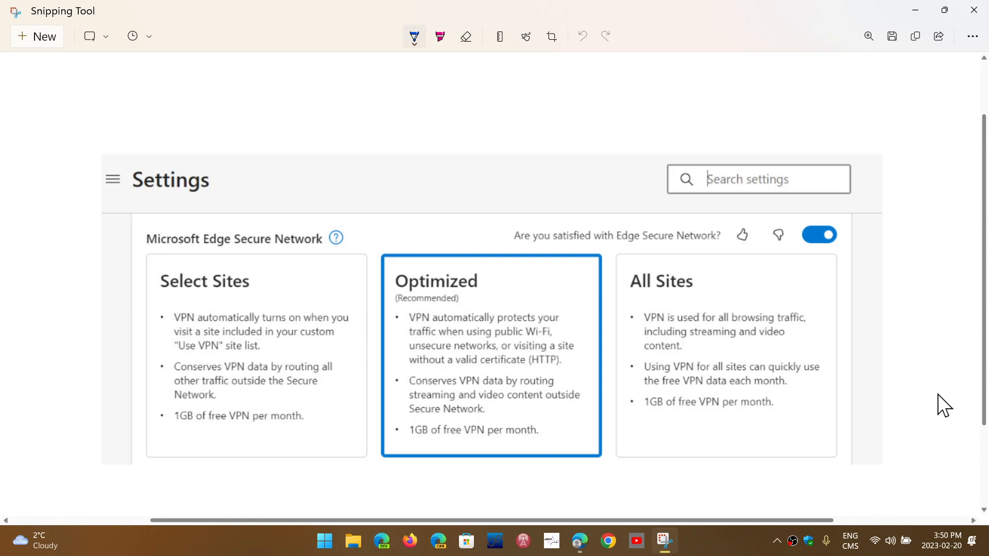
{"action": "mouse_move", "coordinate": [461, 331]}
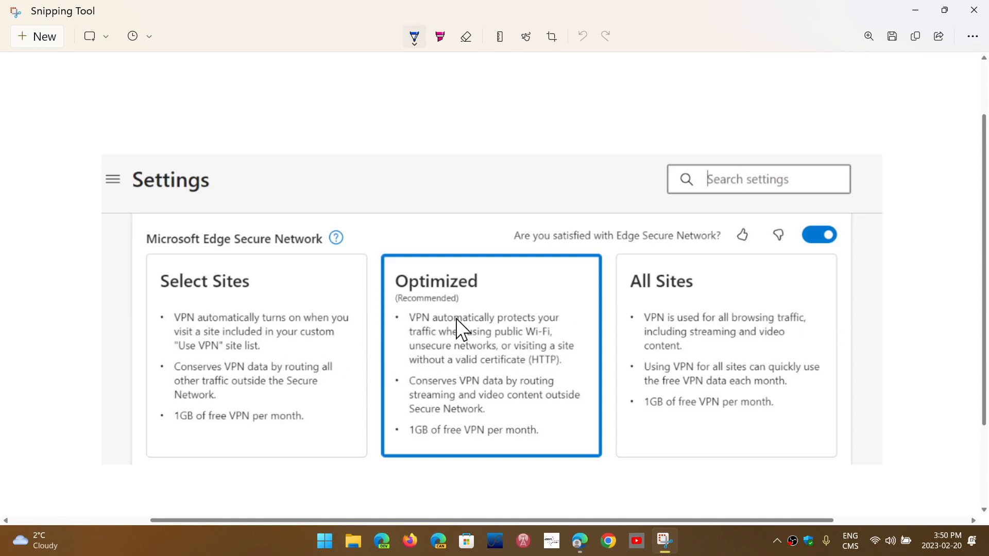
{"action": "mouse_move", "coordinate": [698, 355]}
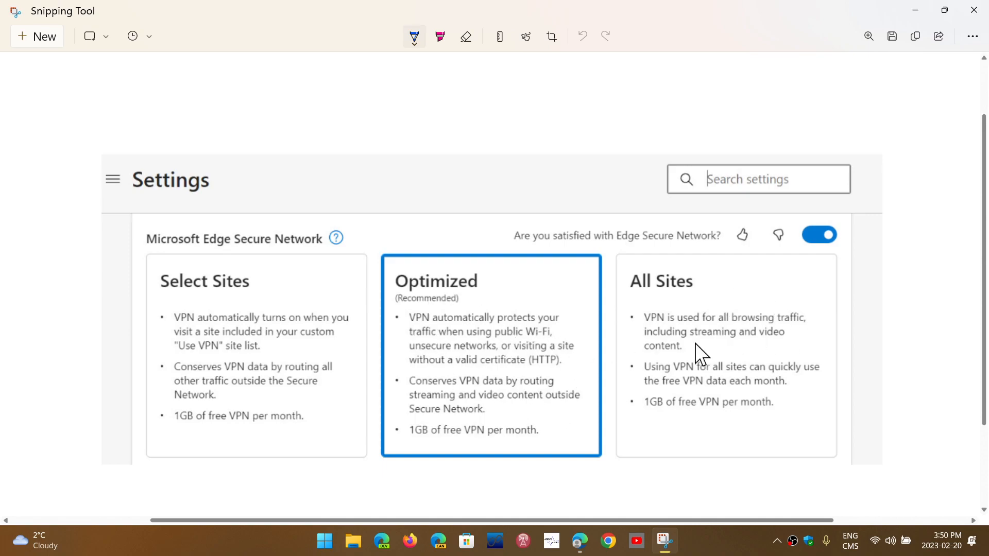
{"action": "mouse_move", "coordinate": [785, 371]}
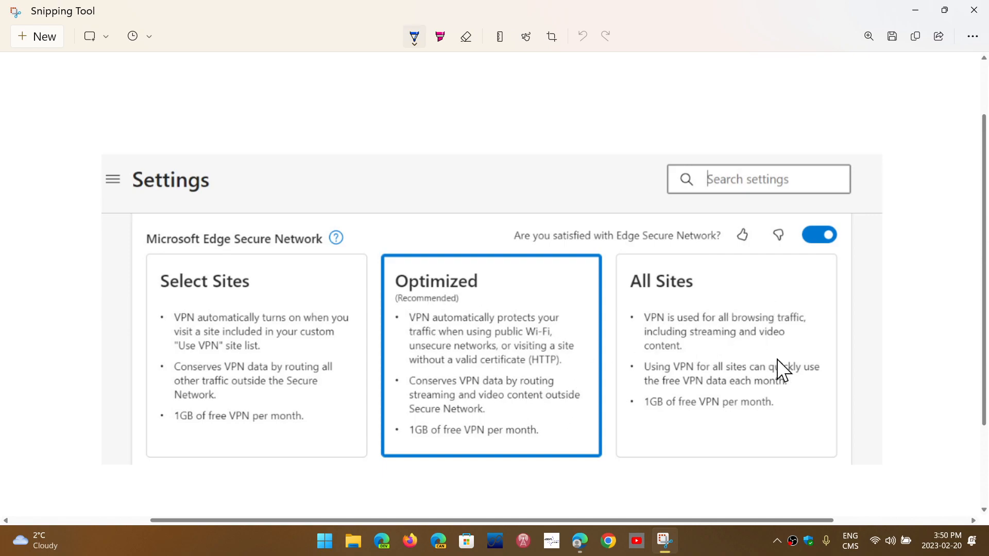
{"action": "mouse_move", "coordinate": [218, 414]}
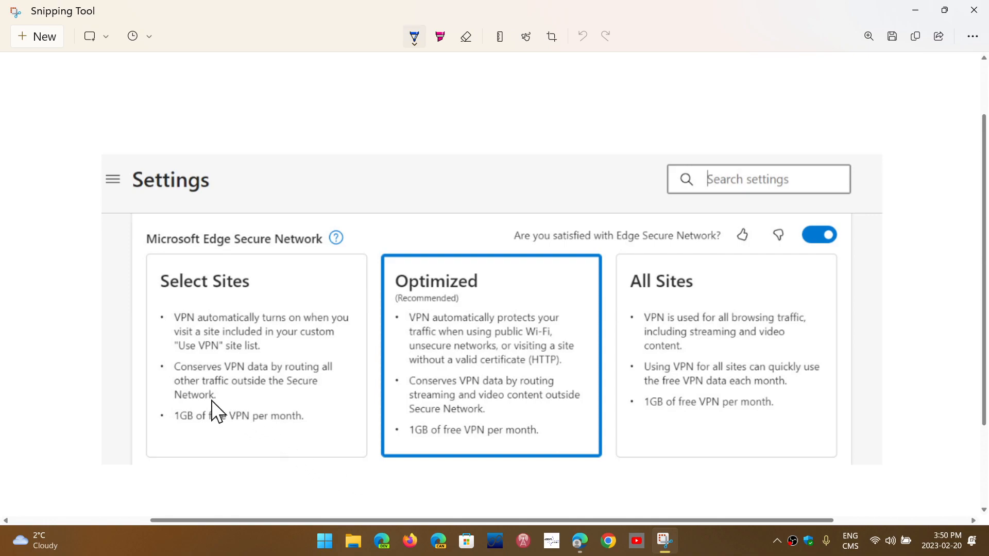
{"action": "mouse_move", "coordinate": [274, 406]}
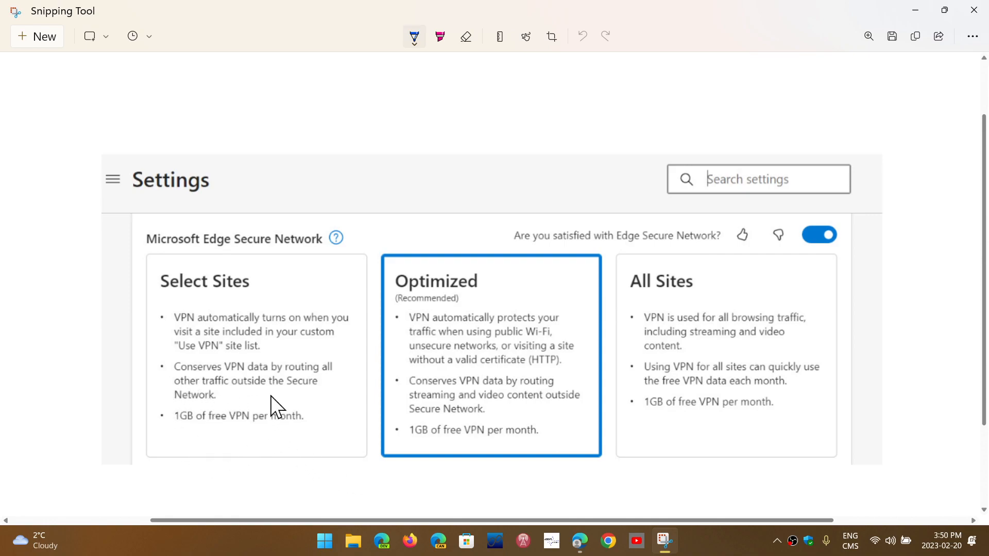
{"action": "mouse_move", "coordinate": [229, 428]}
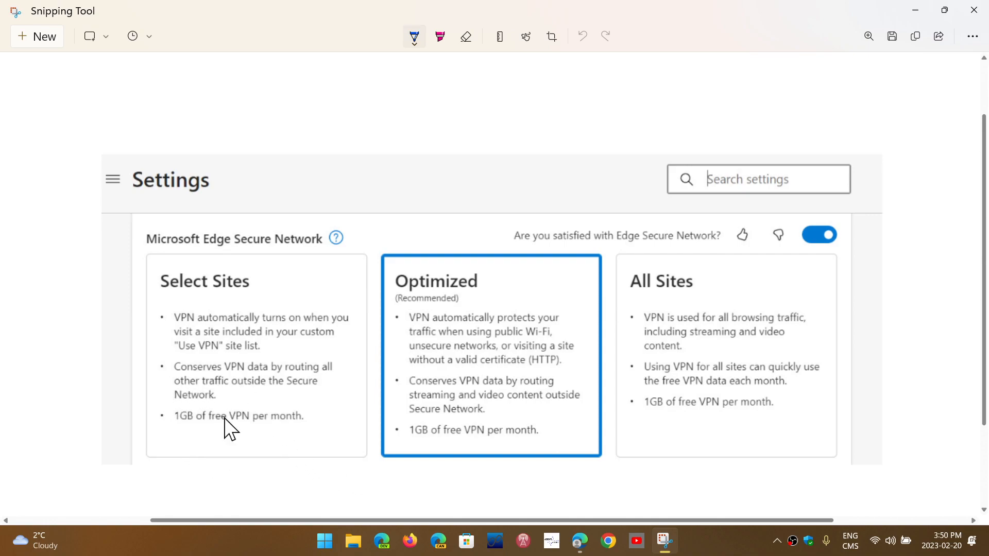
{"action": "mouse_move", "coordinate": [855, 431]}
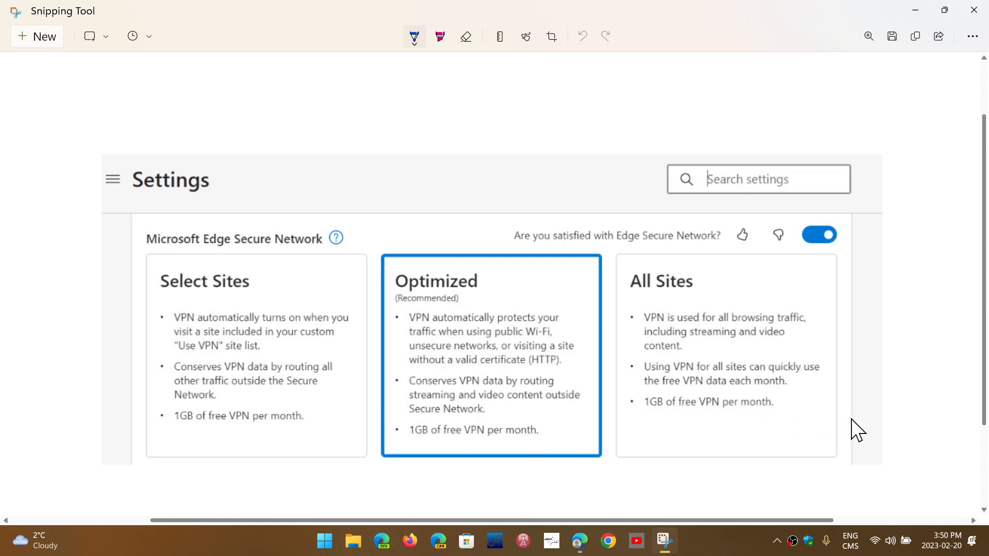
{"action": "mouse_move", "coordinate": [910, 423]}
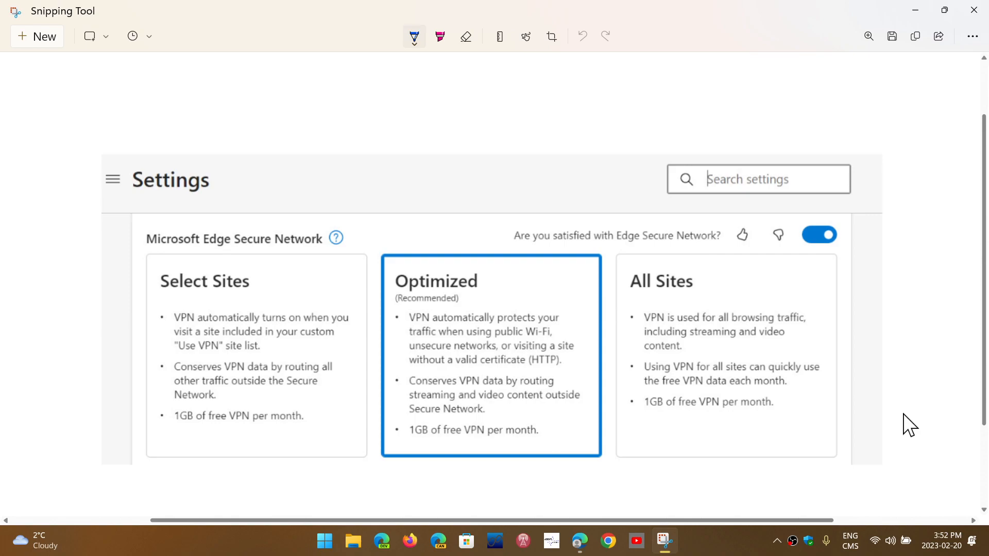
{"action": "mouse_move", "coordinate": [901, 392]}
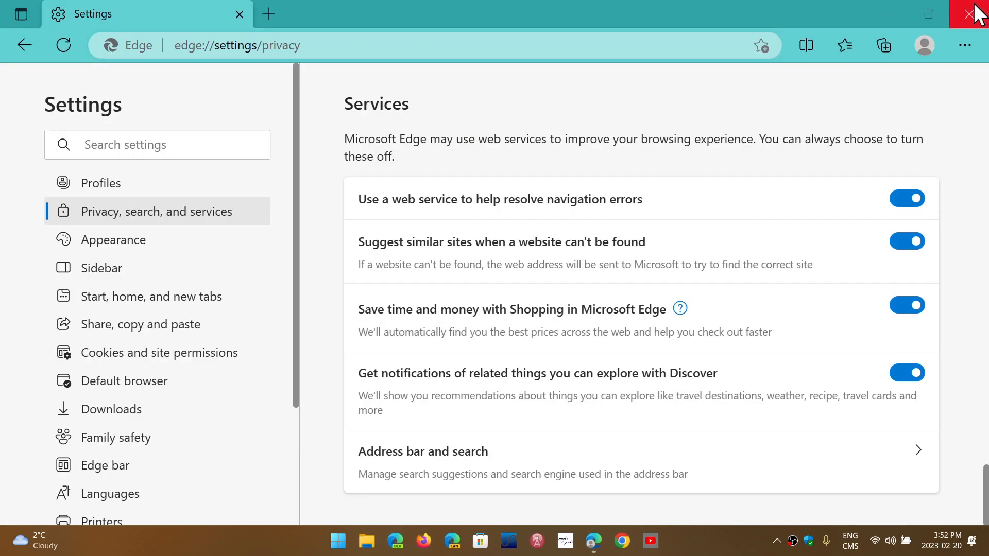
- Close the Edge window, leaving only the desktop on screen
{"action": "left_click", "coordinate": [975, 13]}
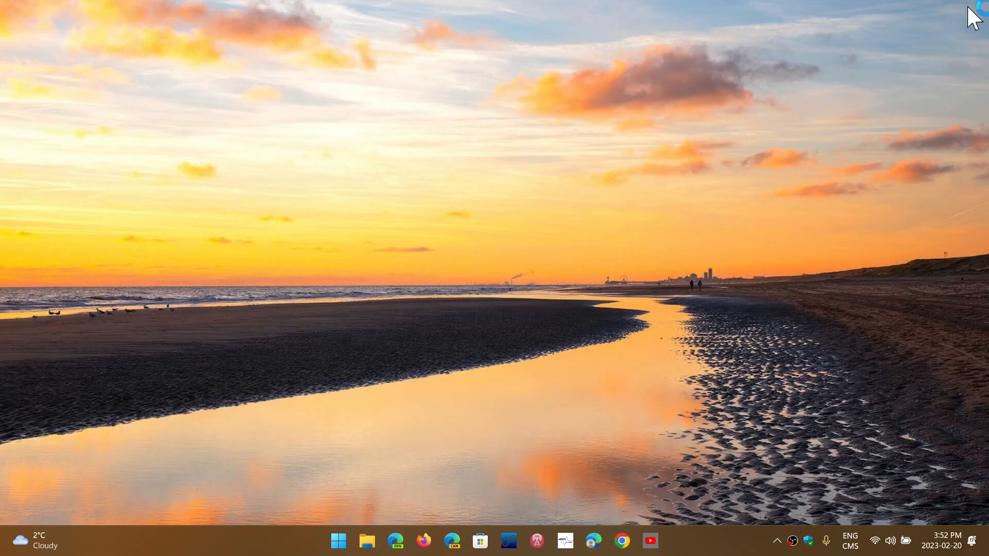
{"action": "mouse_move", "coordinate": [799, 215]}
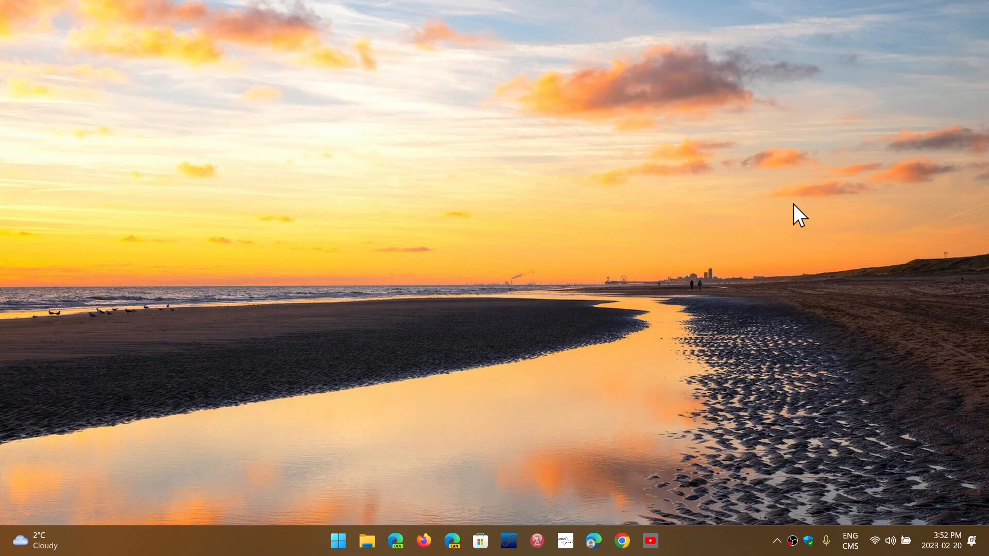